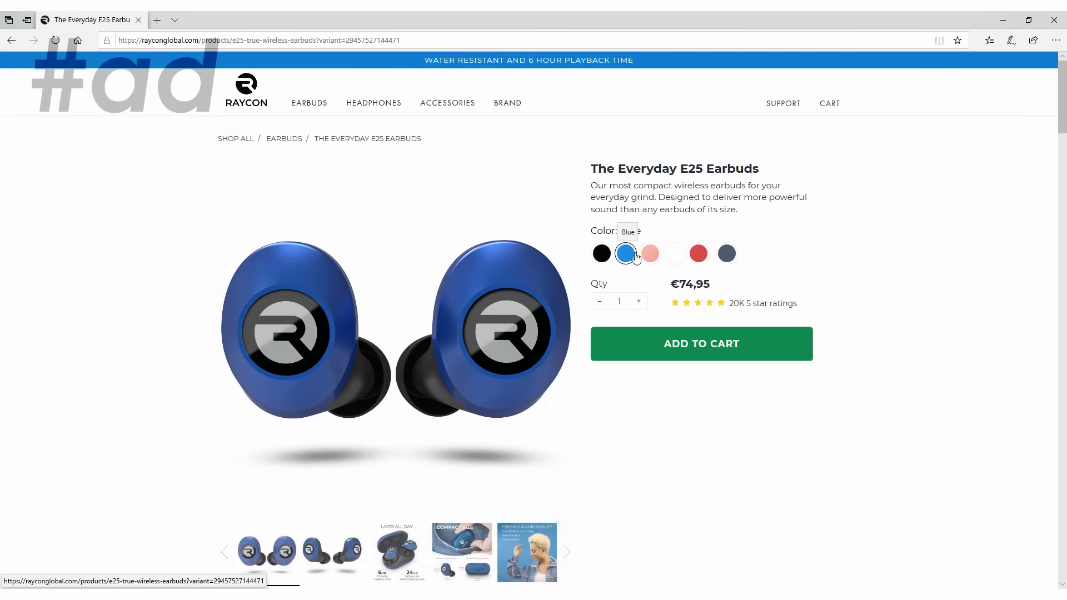
Show the E25 earbuds in White, then switch to the Red variant priced €74,95.
click(674, 254)
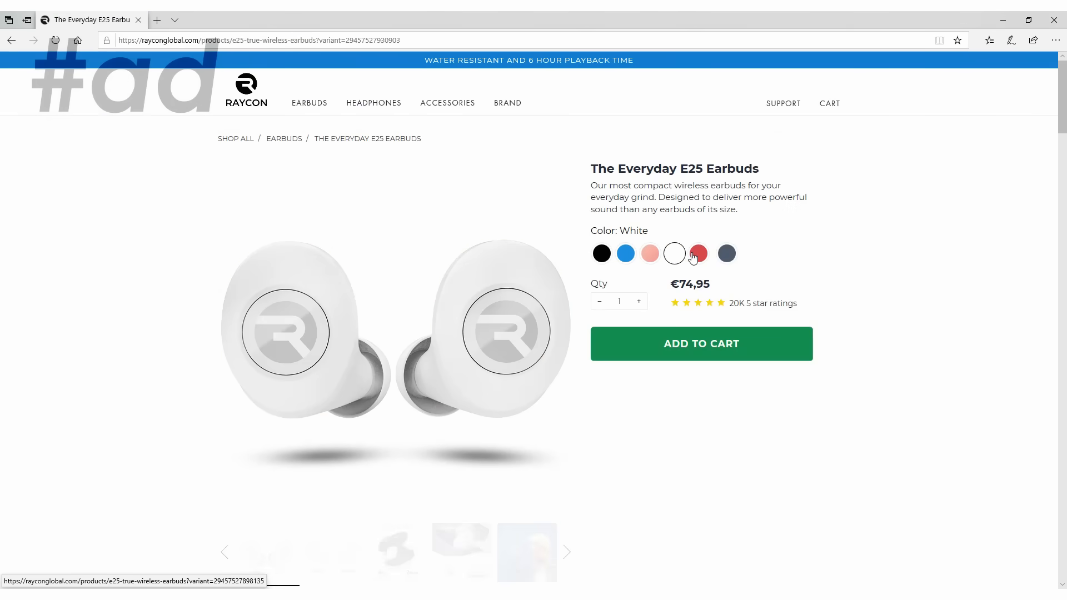
click(698, 254)
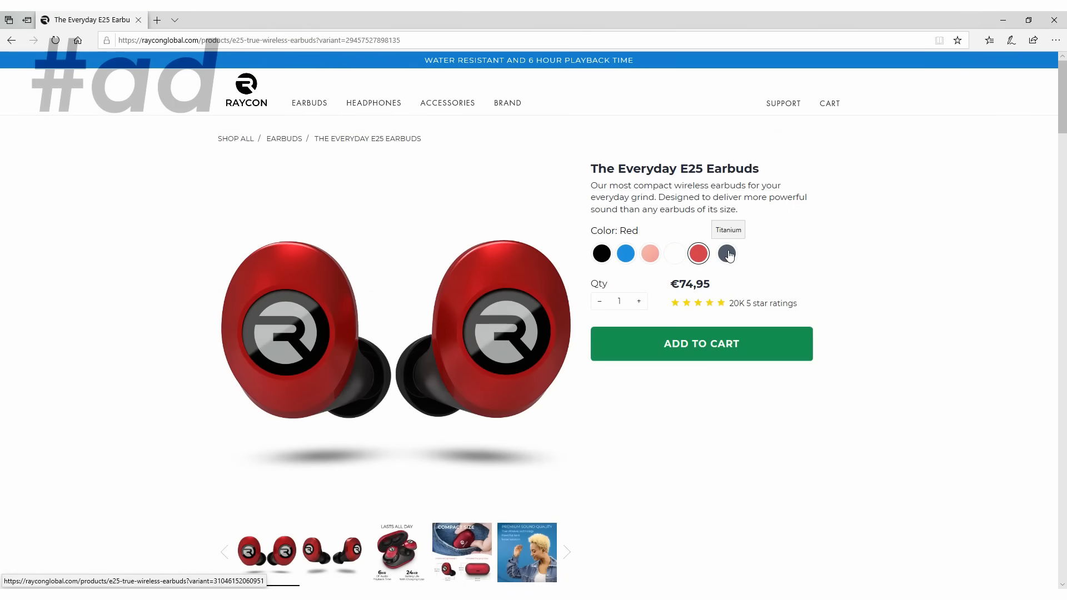